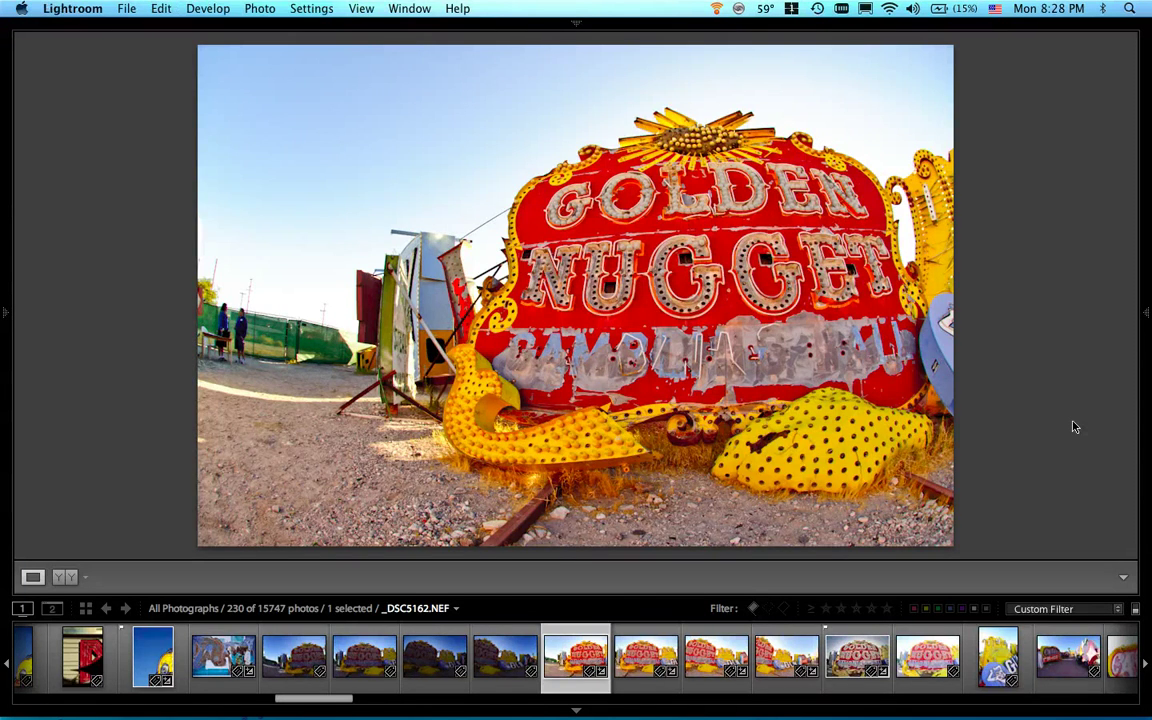
Step: Advance two frames through the Golden Nugget fisheye photos in Lightroom's loupe view
{"action": "key", "text": "right"}
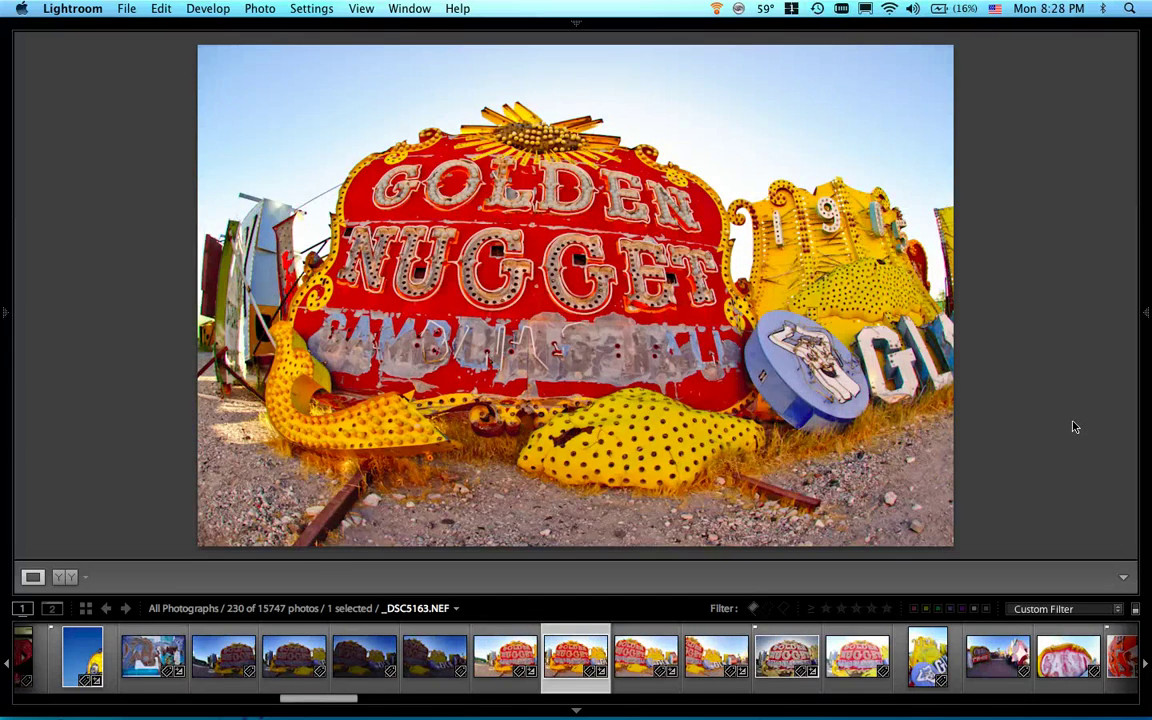
{"action": "key", "text": "right"}
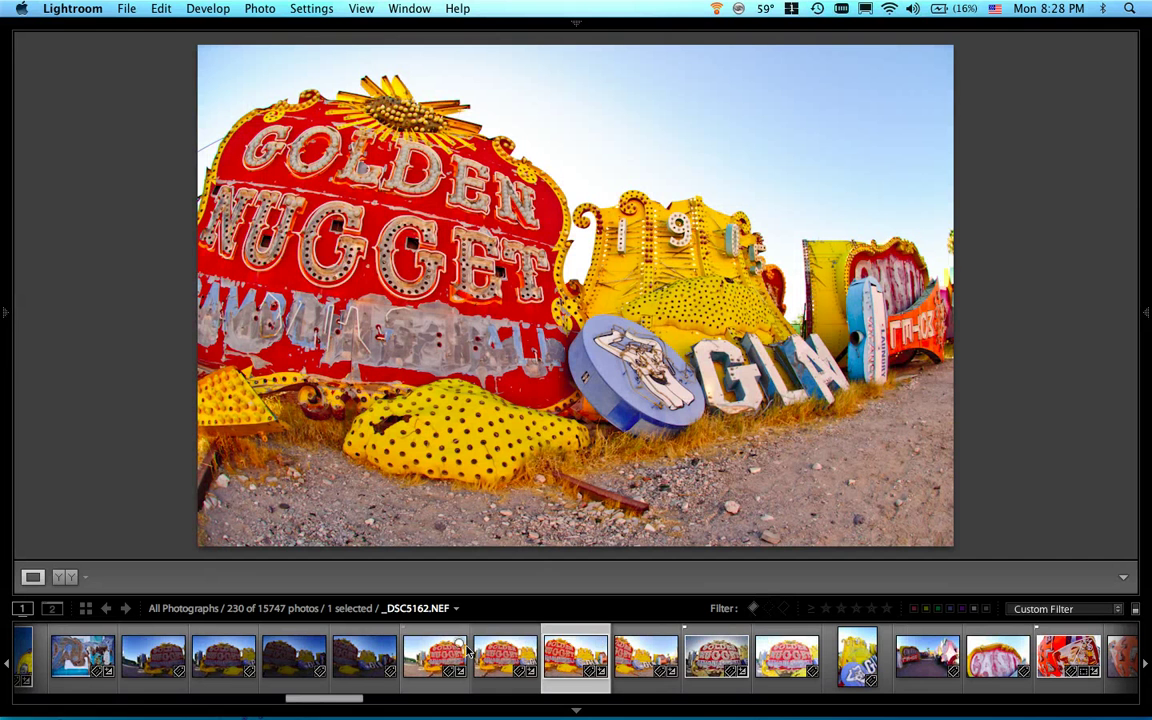
{"action": "mouse_move", "coordinate": [440, 655]}
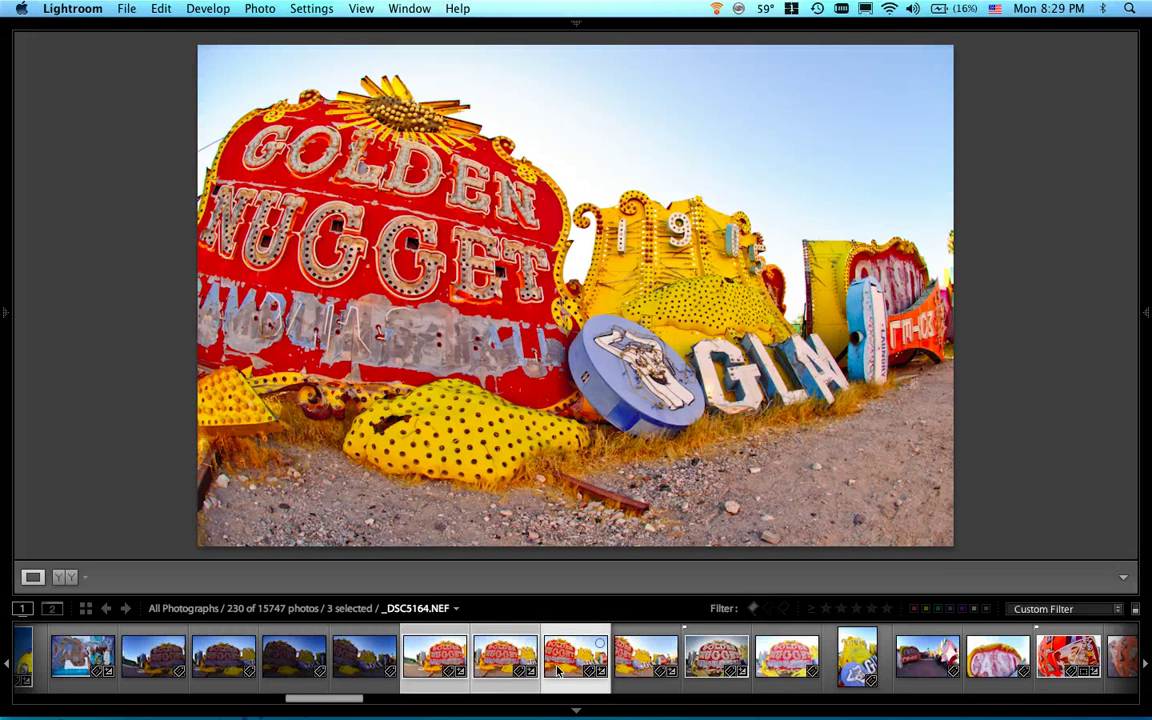
{"action": "mouse_move", "coordinate": [562, 671]}
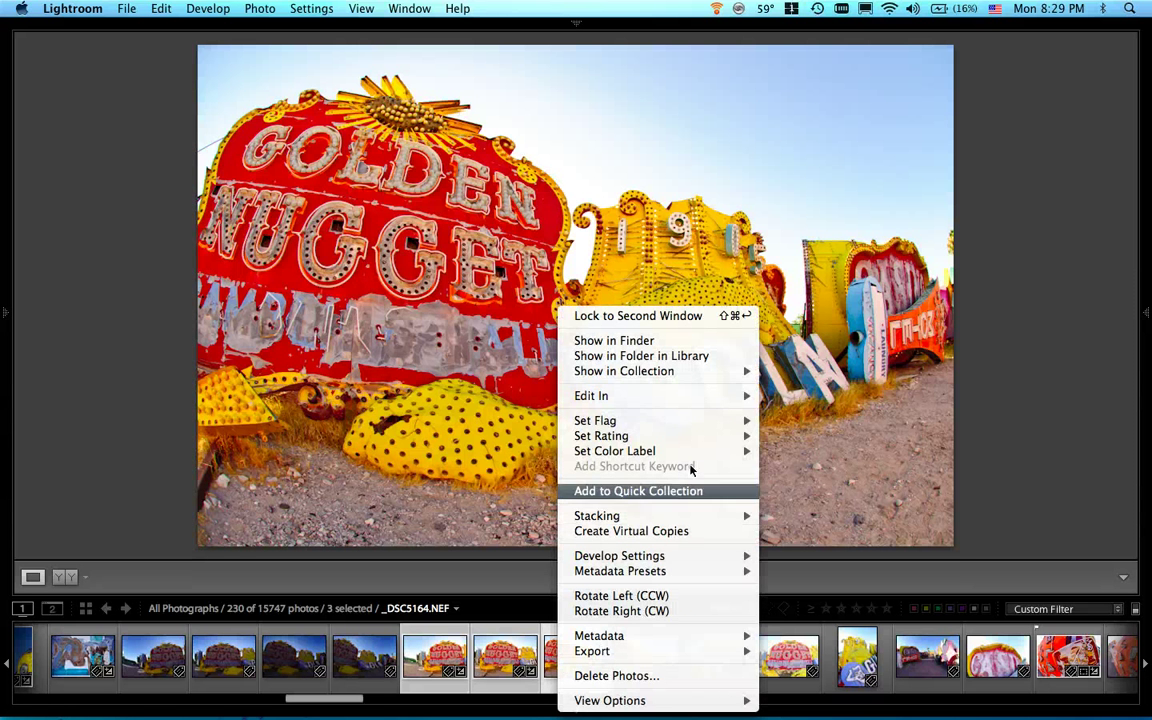
{"action": "mouse_move", "coordinate": [591, 396]}
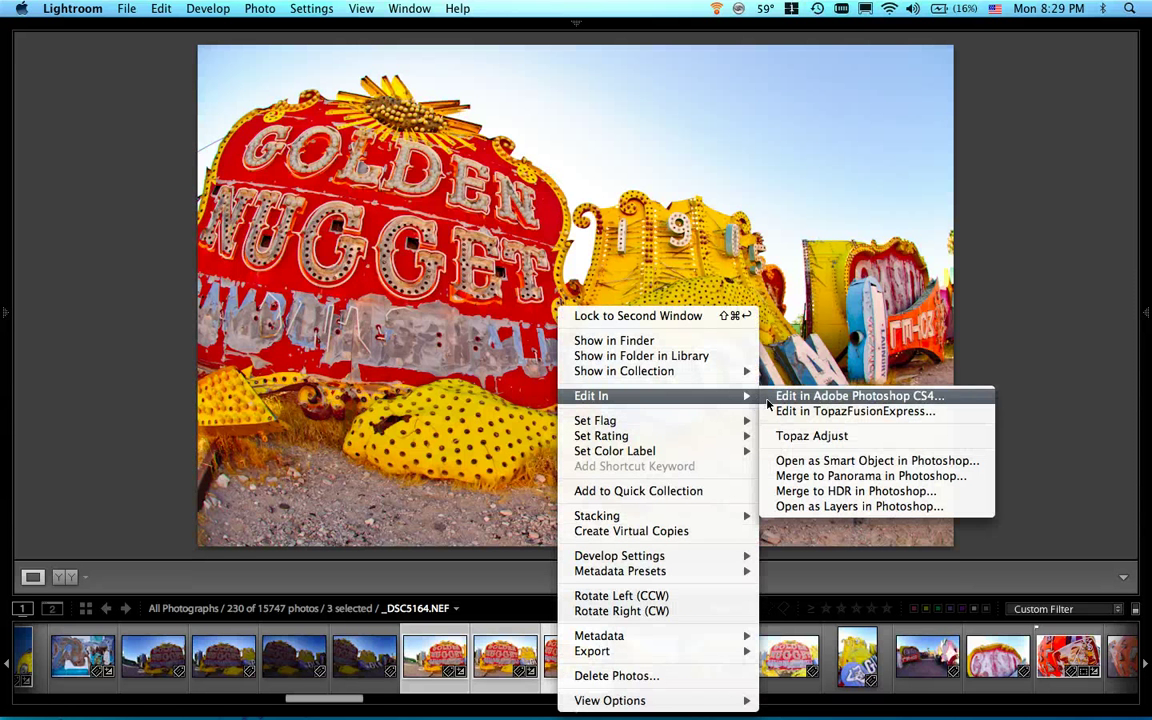
{"action": "mouse_move", "coordinate": [878, 475]}
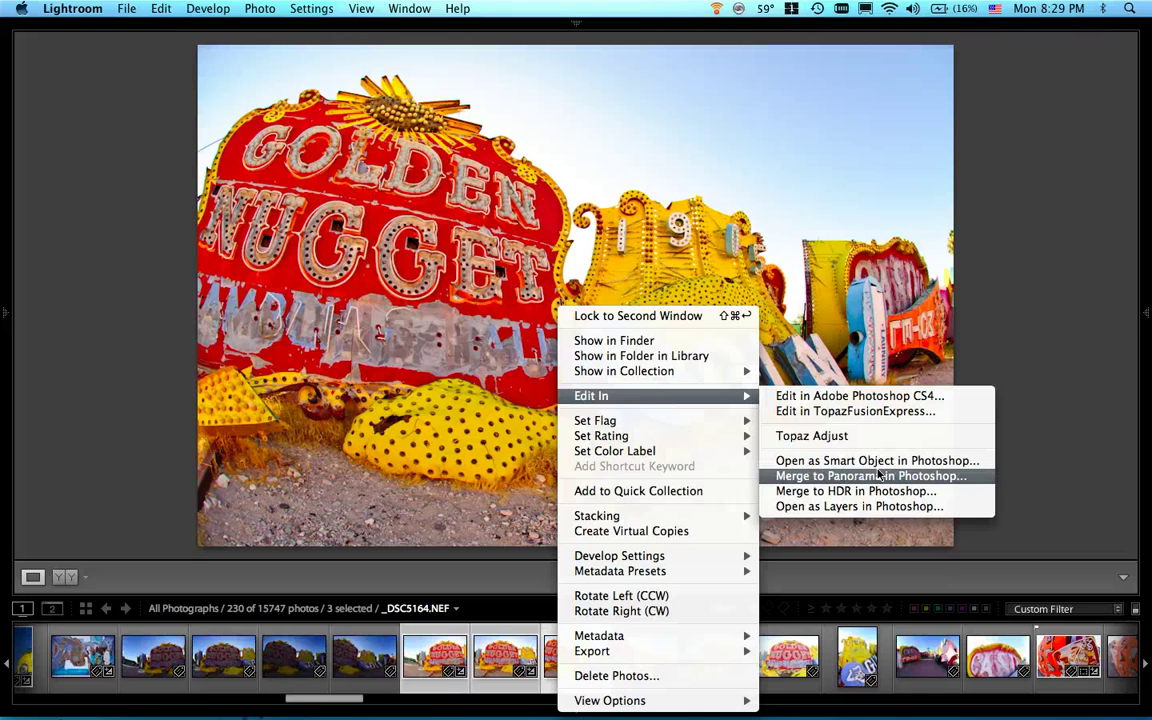
{"action": "mouse_move", "coordinate": [881, 491]}
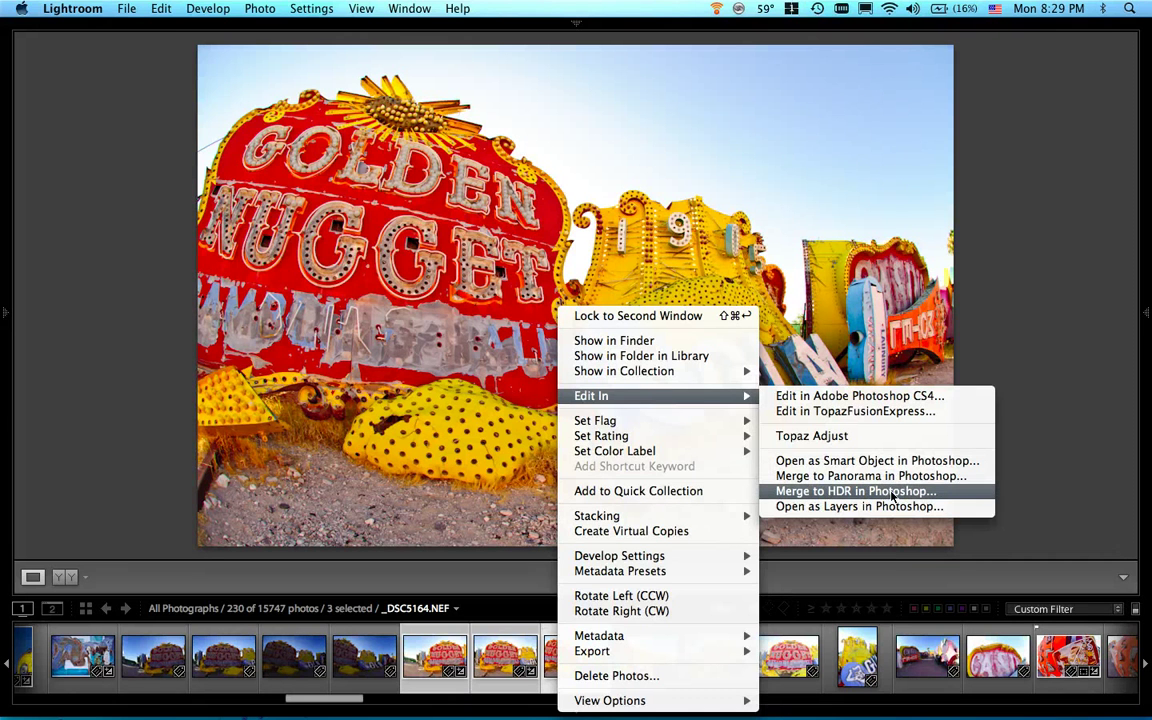
{"action": "mouse_move", "coordinate": [895, 475]}
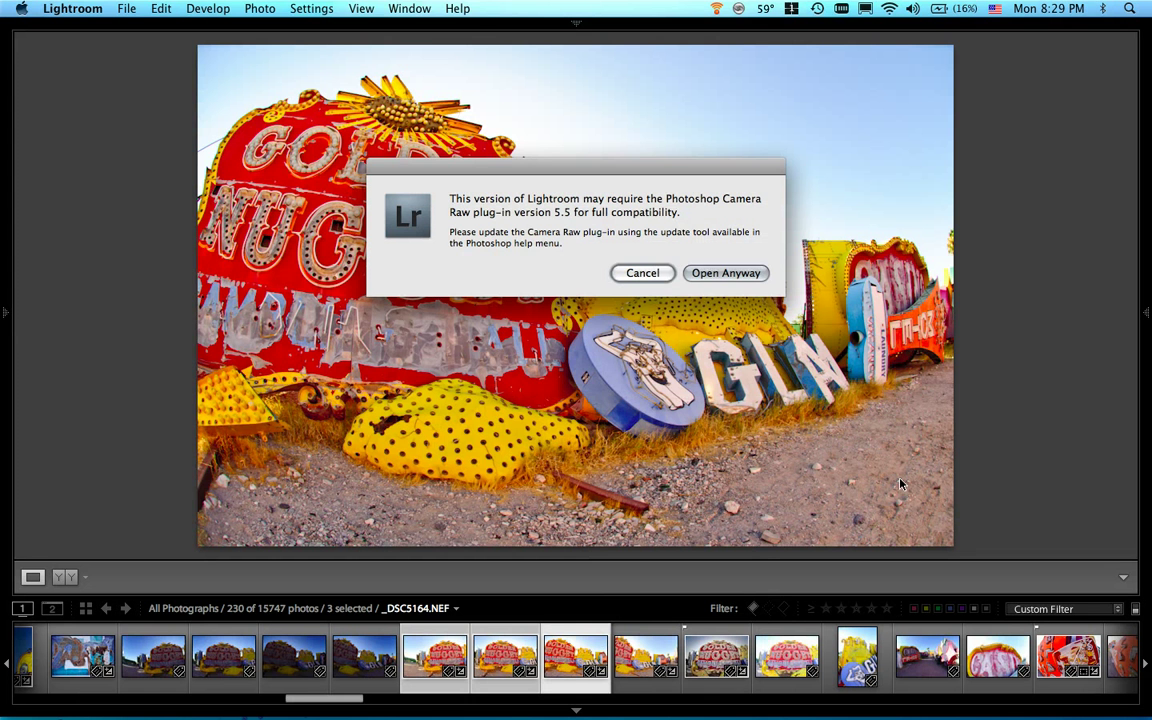
{"action": "mouse_move", "coordinate": [744, 298]}
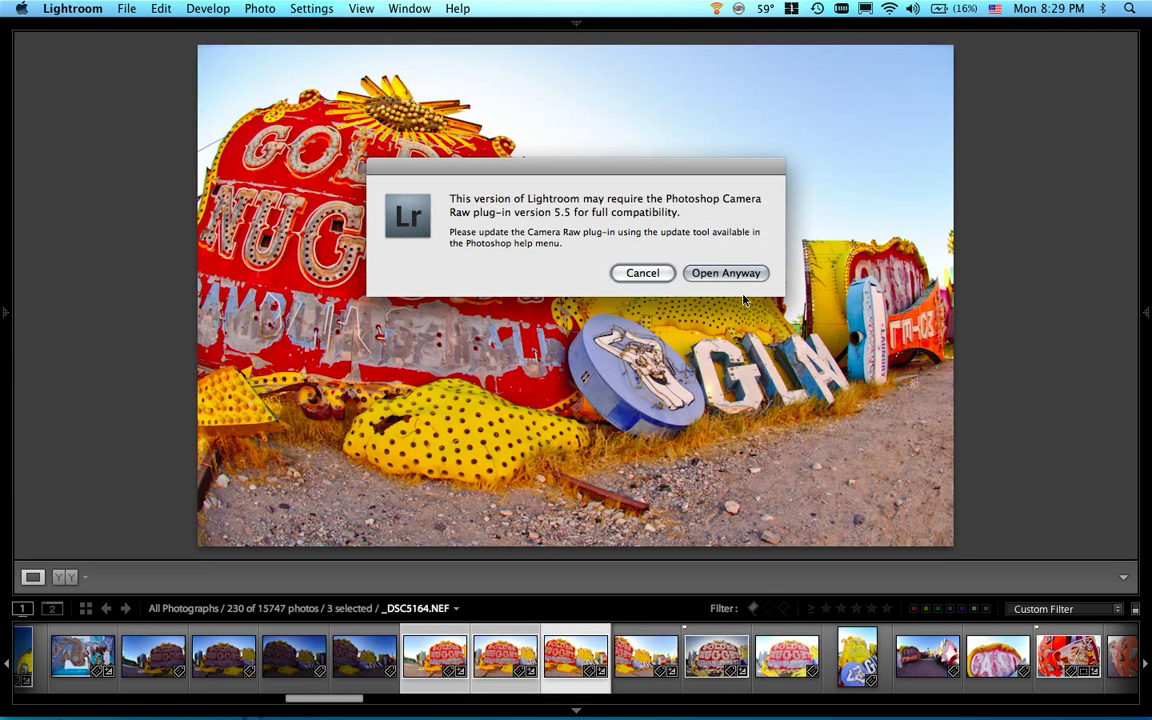
Step: Dismiss the plug-in compatibility warning with Open Anyway to launch Photomerge
{"action": "left_click", "coordinate": [725, 273]}
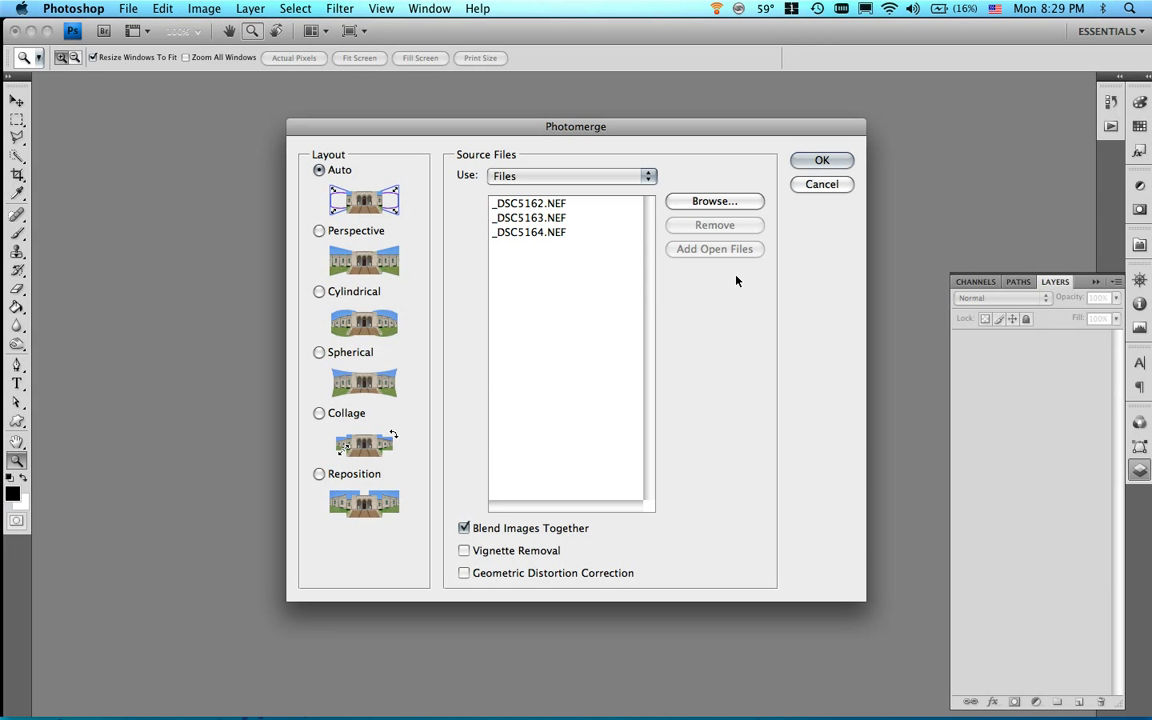
{"action": "mouse_move", "coordinate": [383, 205]}
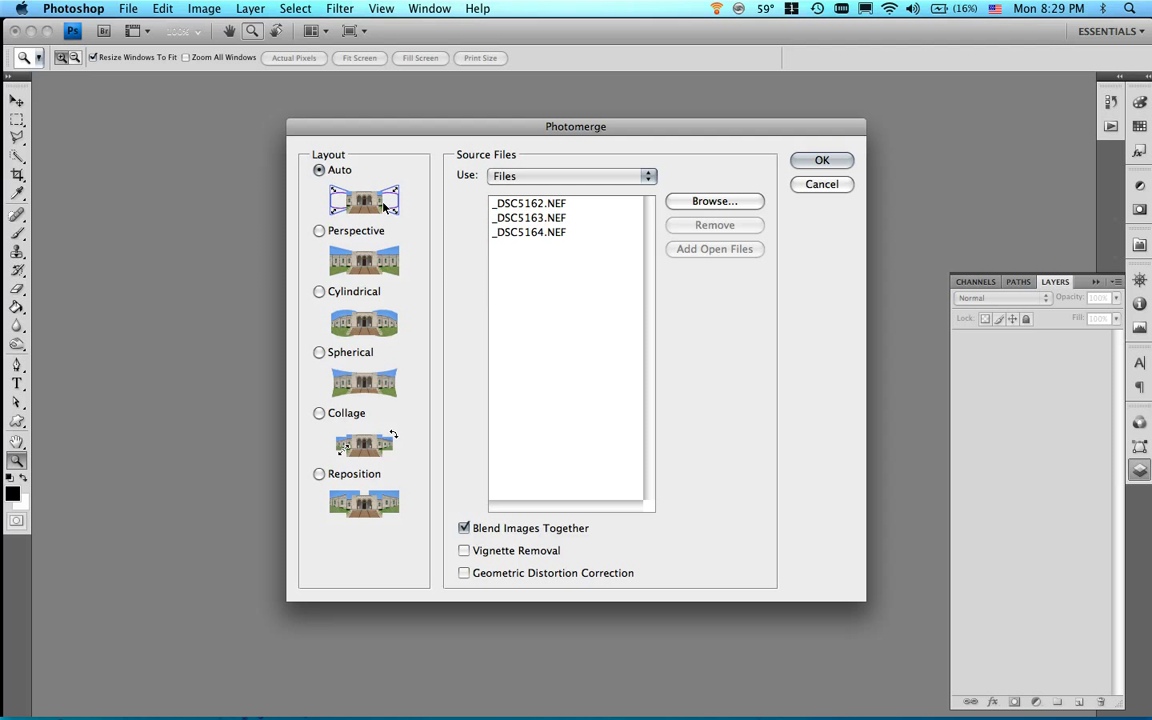
{"action": "mouse_move", "coordinate": [523, 492]}
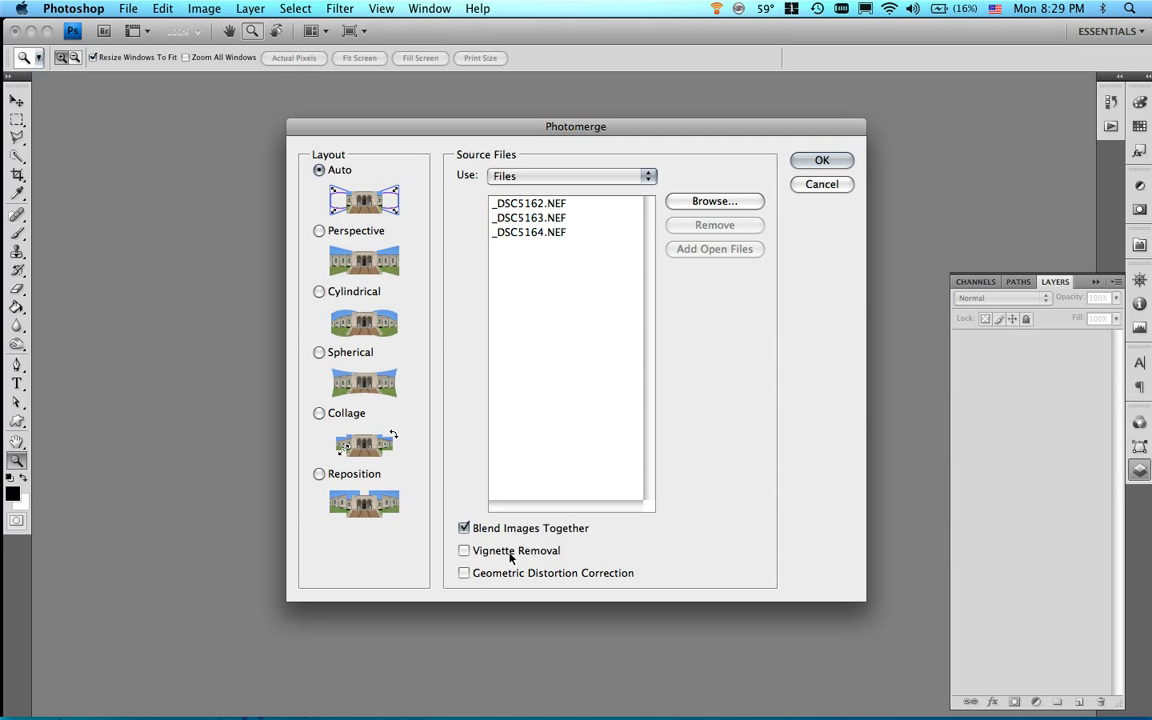
{"action": "mouse_move", "coordinate": [475, 578]}
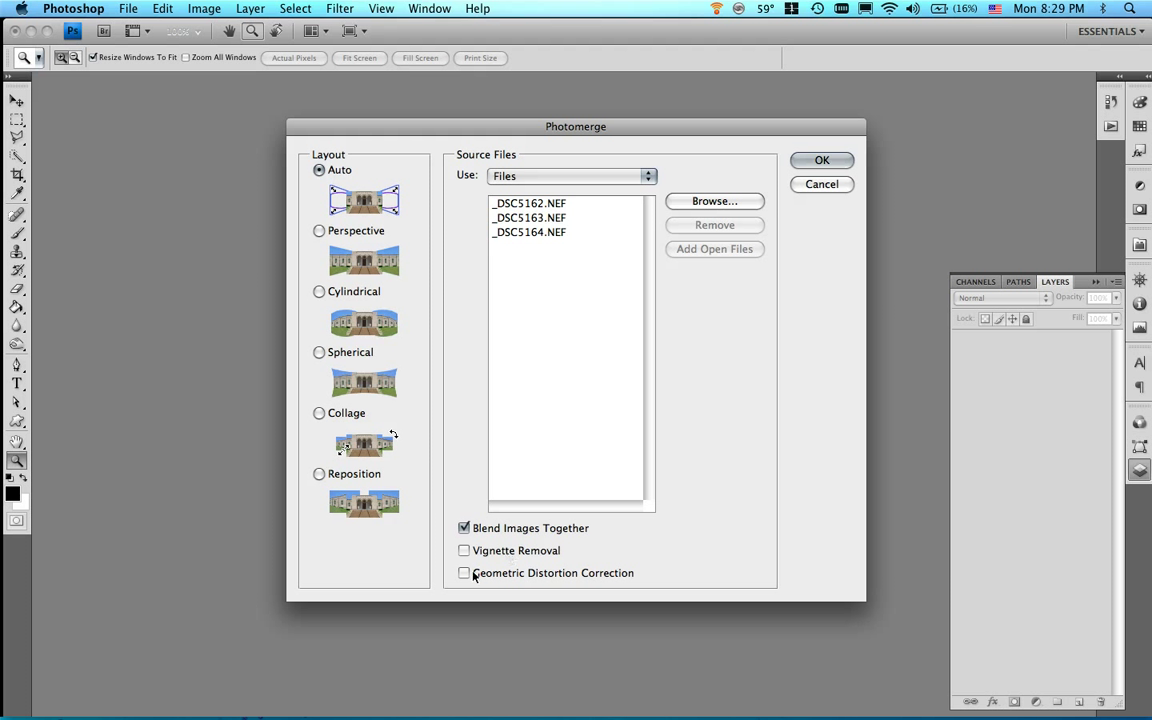
Step: Enable Geometric Distortion Correction and Vignette Removal in Photomerge, then run the merge
{"action": "left_click", "coordinate": [464, 573]}
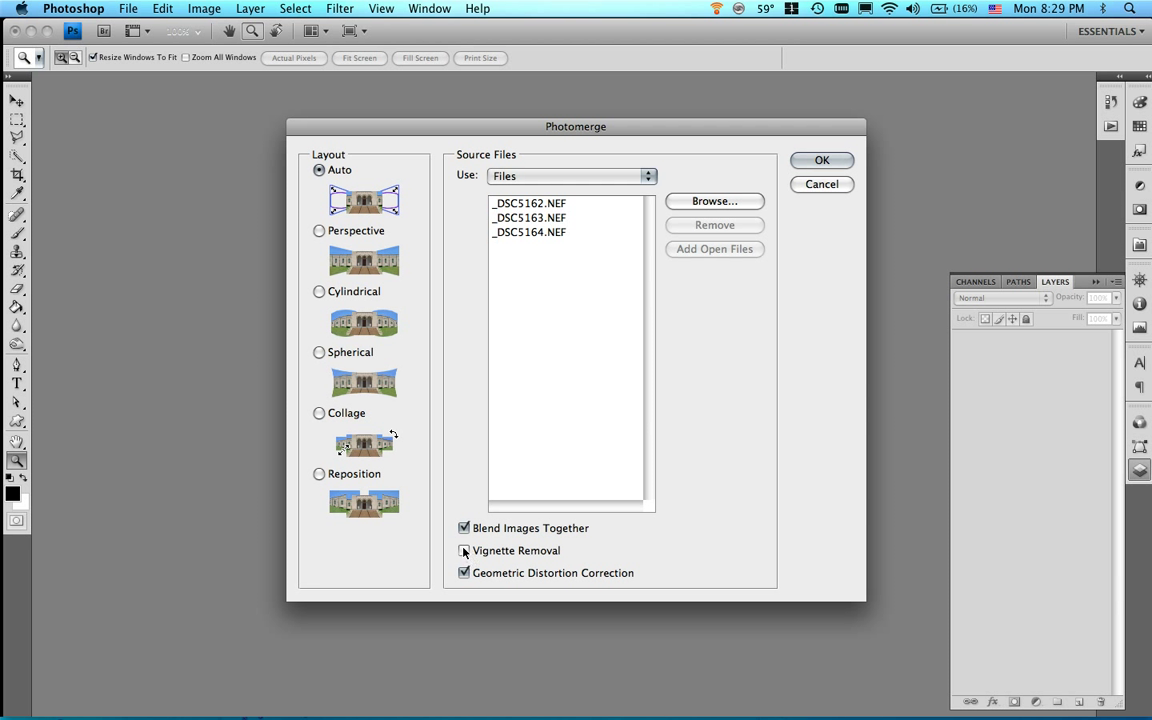
{"action": "left_click", "coordinate": [463, 551]}
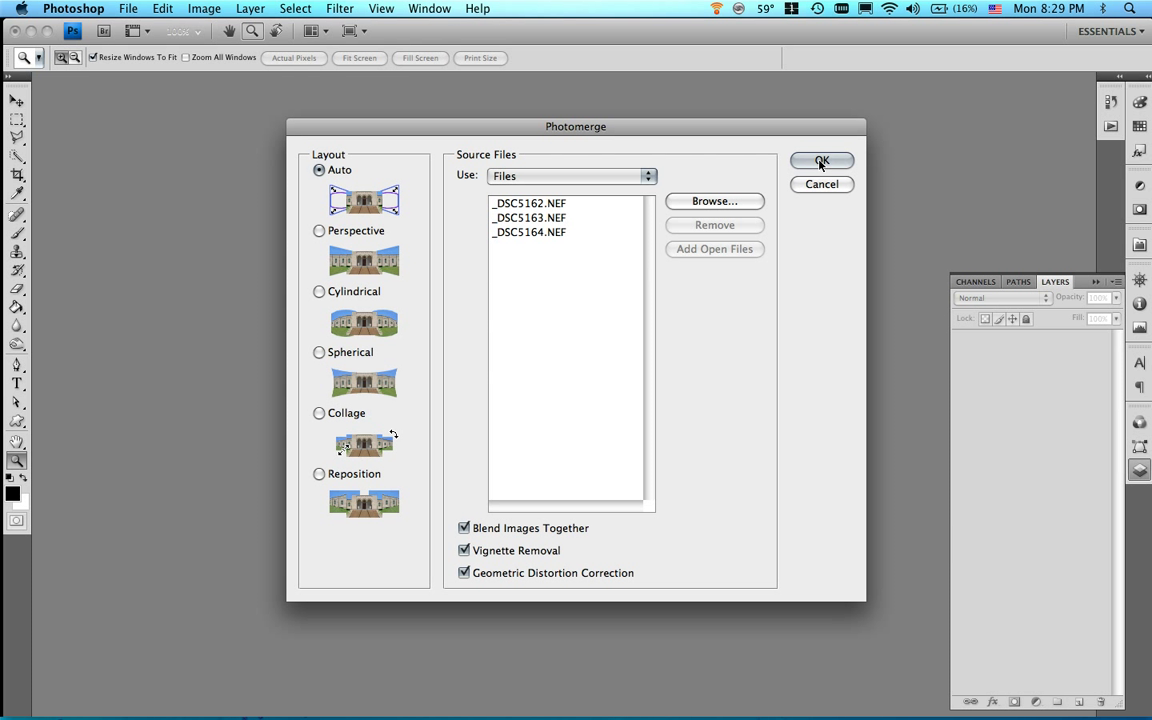
{"action": "left_click", "coordinate": [821, 161]}
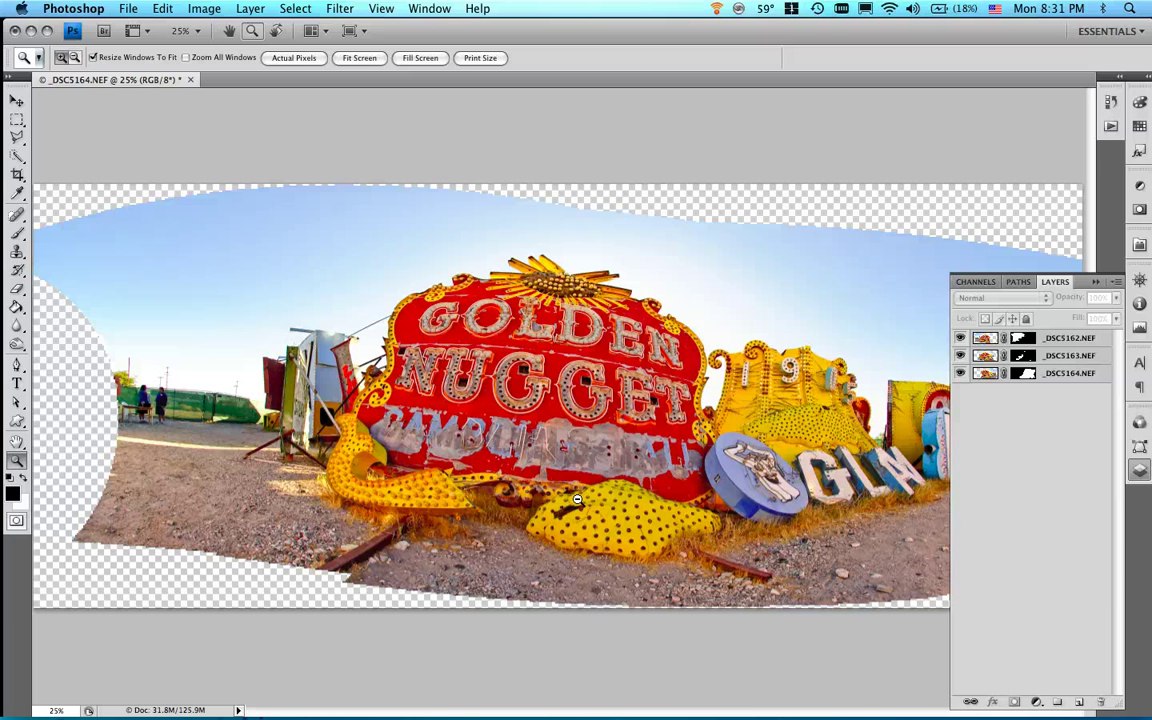
{"action": "mouse_move", "coordinate": [285, 340]}
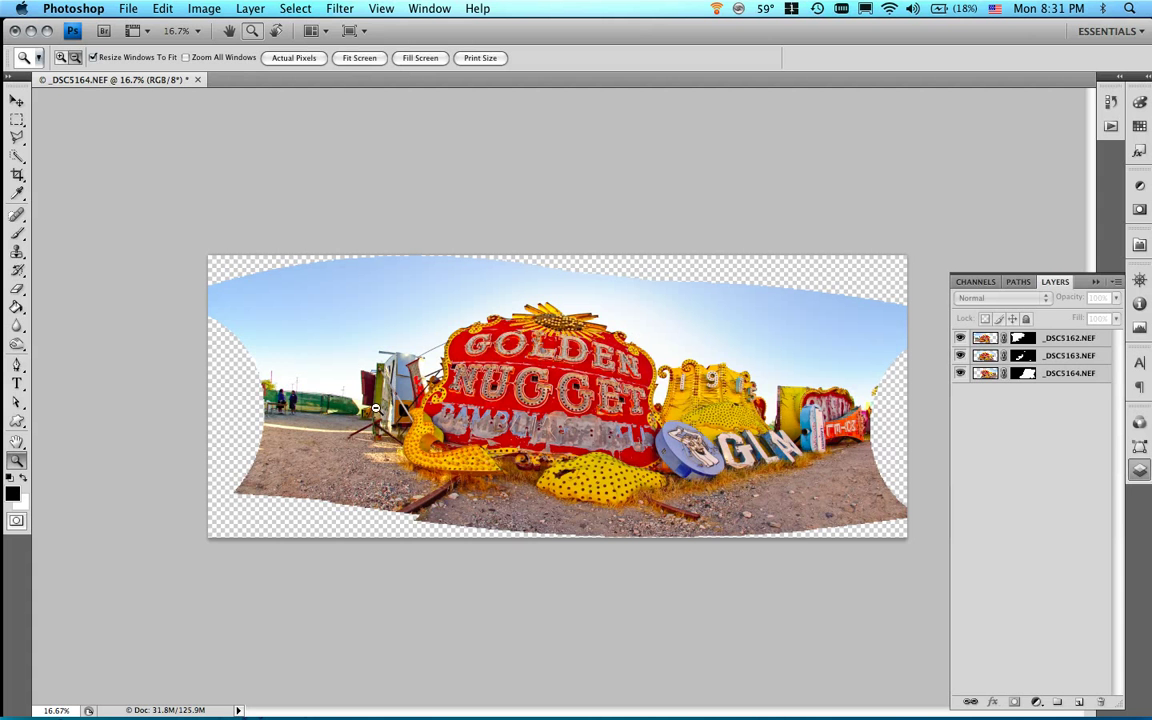
{"action": "mouse_move", "coordinate": [44, 219]}
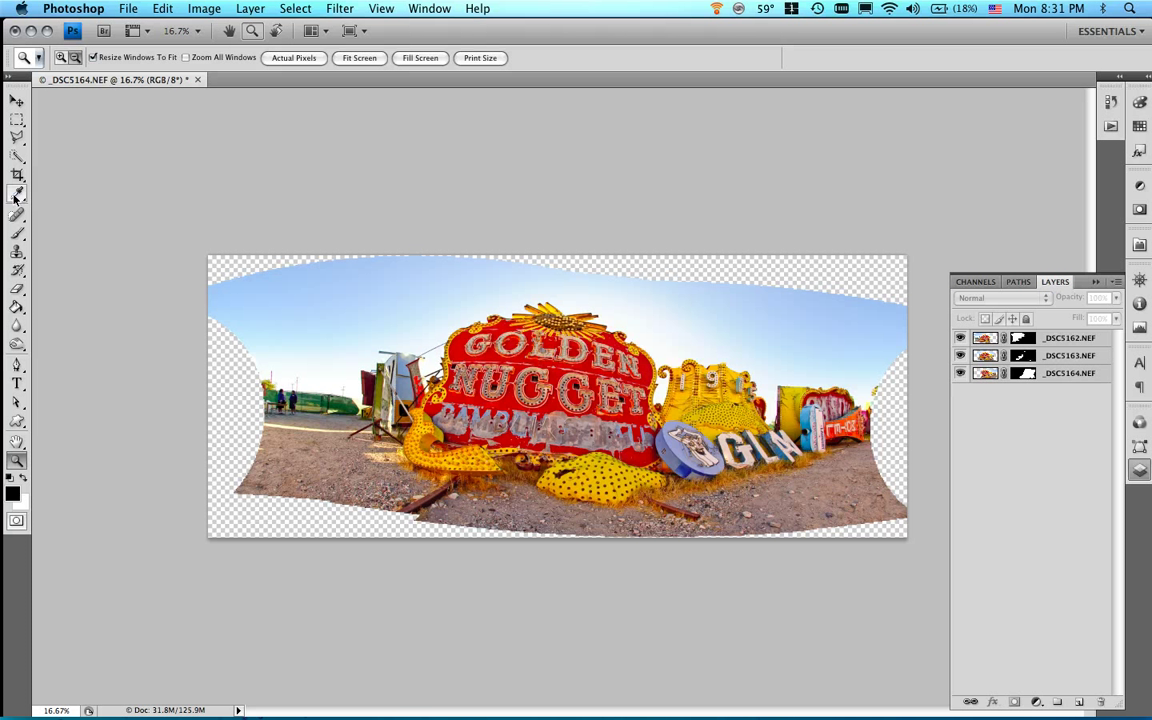
Step: Measure the ground-line tilt with the Ruler tool and rotate the canvas 2.81° counter-clockwise
{"action": "left_click", "coordinate": [15, 194]}
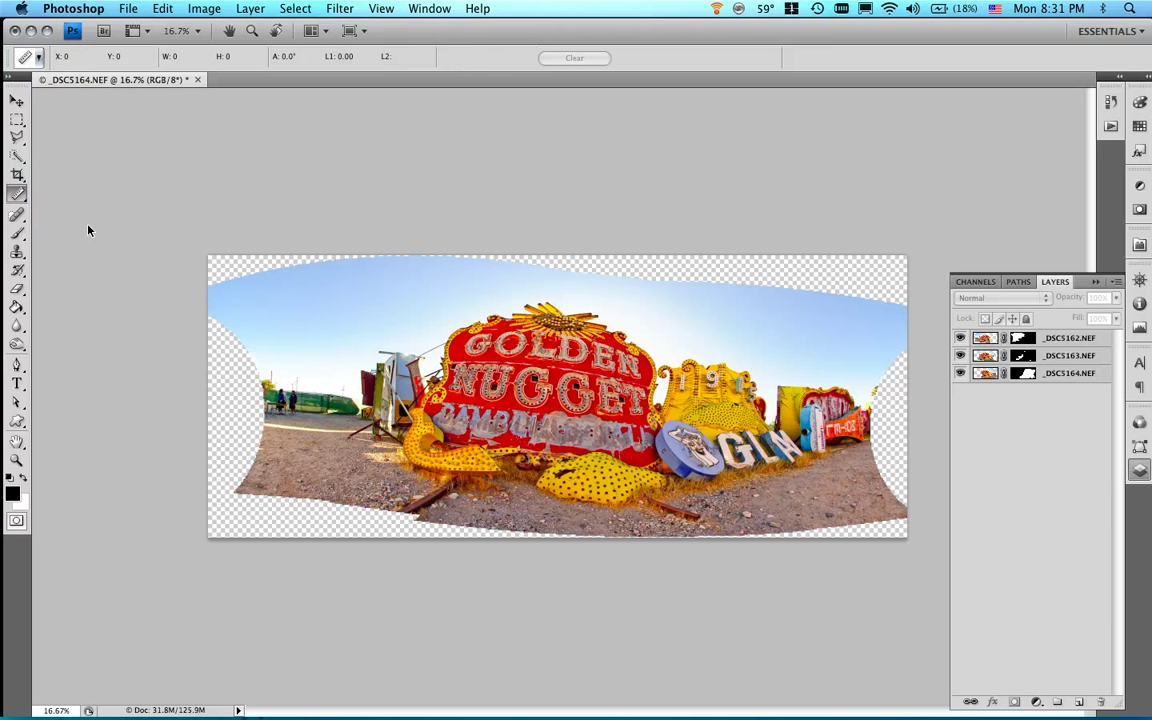
{"action": "mouse_move", "coordinate": [297, 417]}
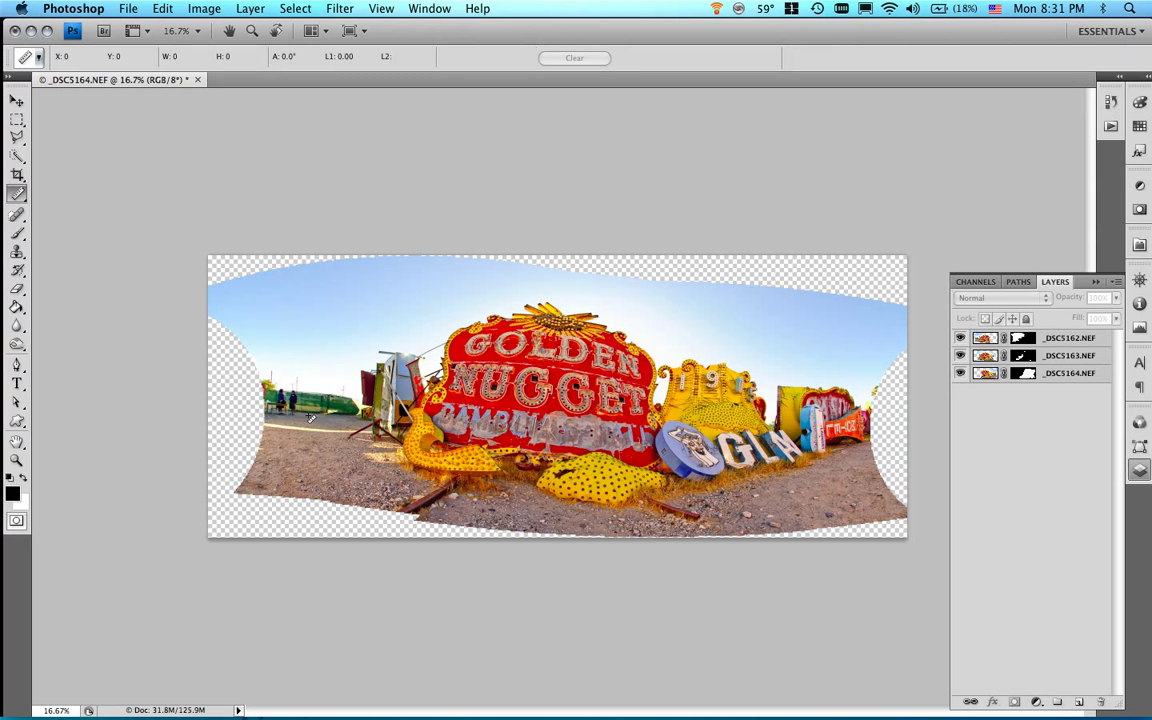
{"action": "left_click_drag", "start_coordinate": [310, 418], "coordinate": [847, 442]}
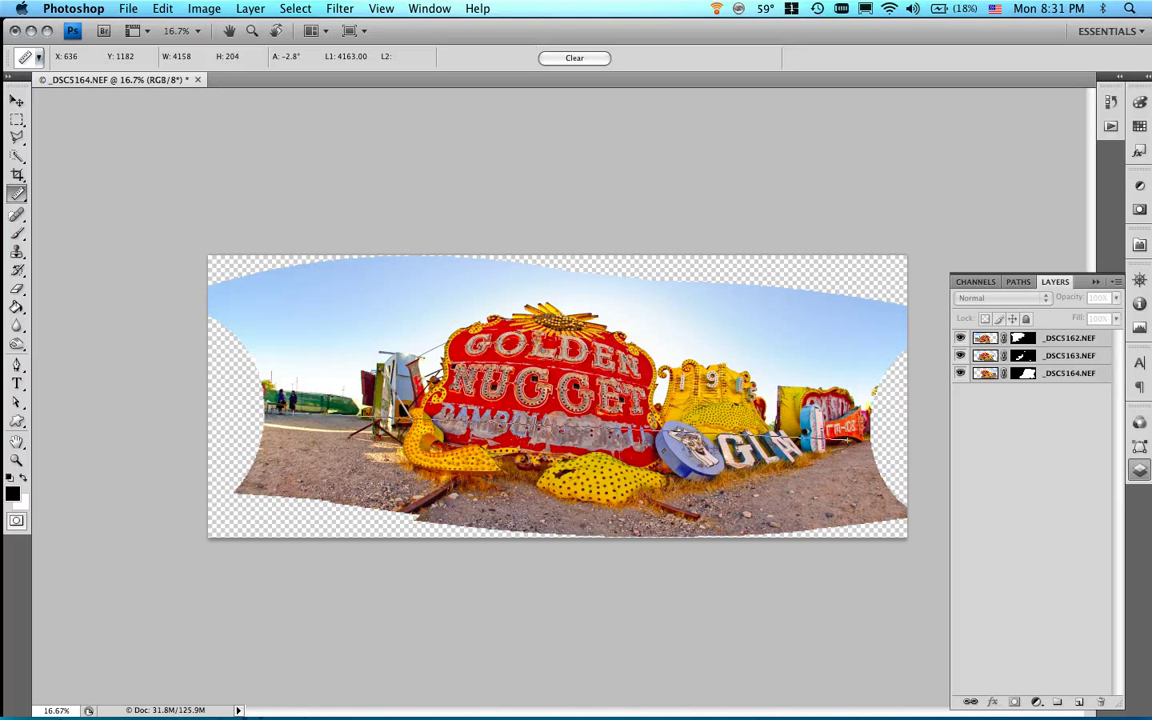
{"action": "left_click", "coordinate": [172, 9]}
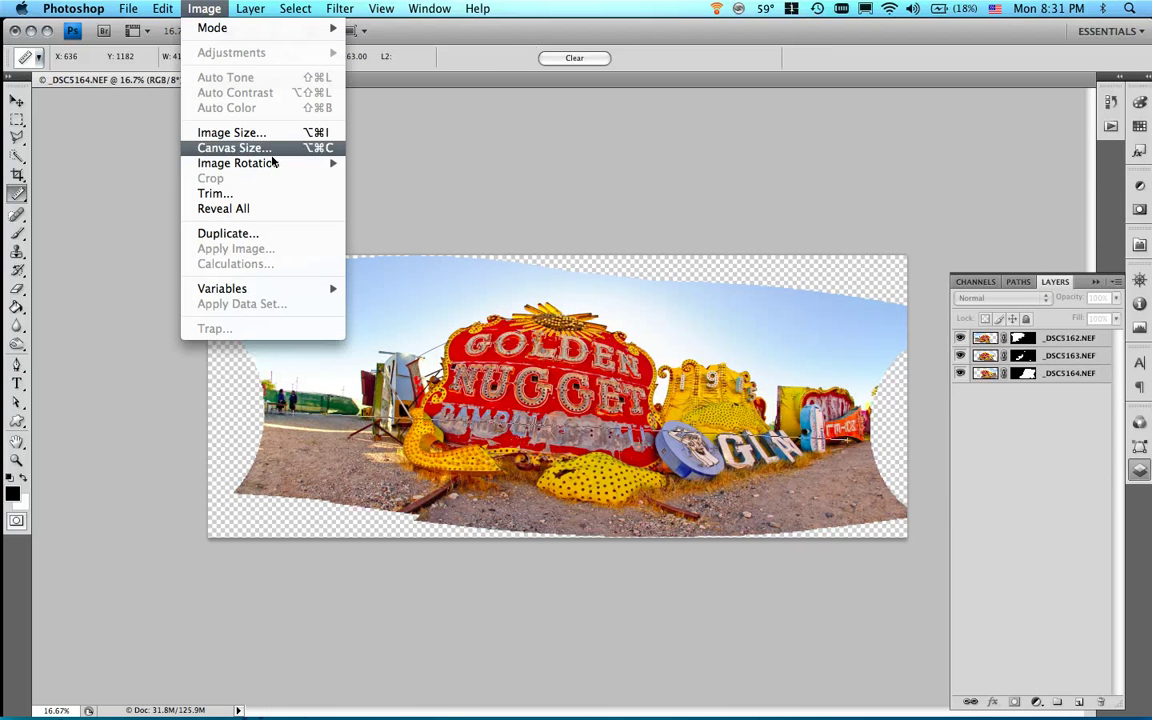
{"action": "mouse_move", "coordinate": [238, 163]}
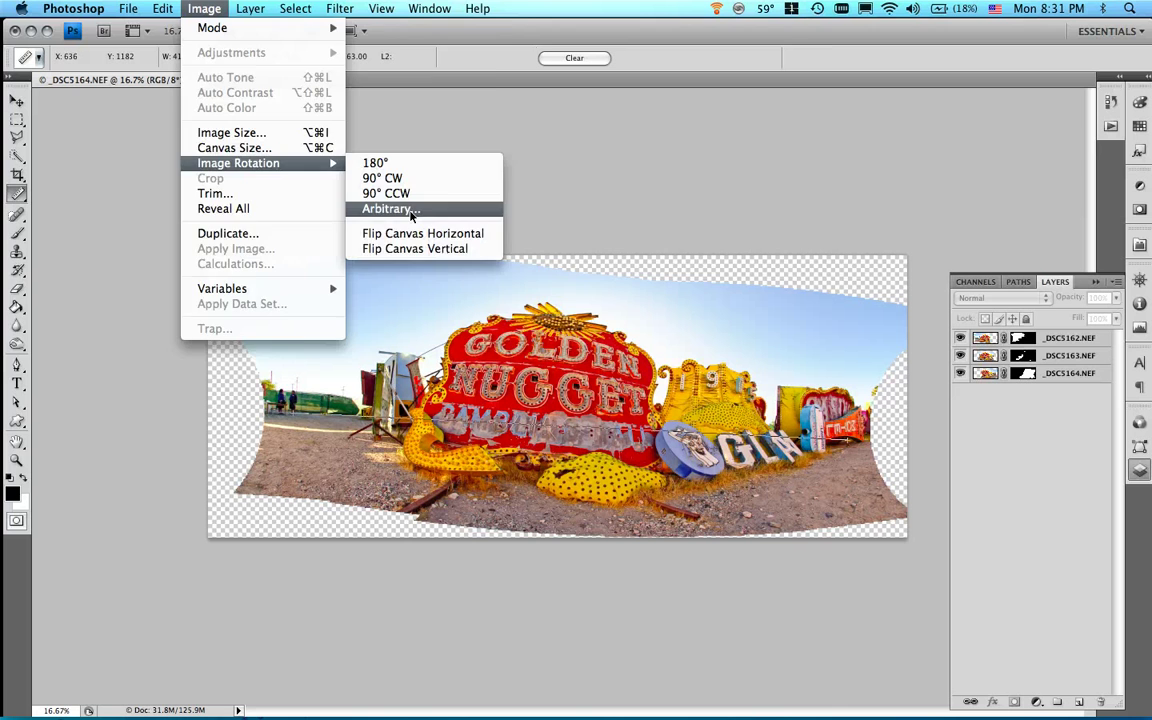
{"action": "left_click", "coordinate": [388, 208]}
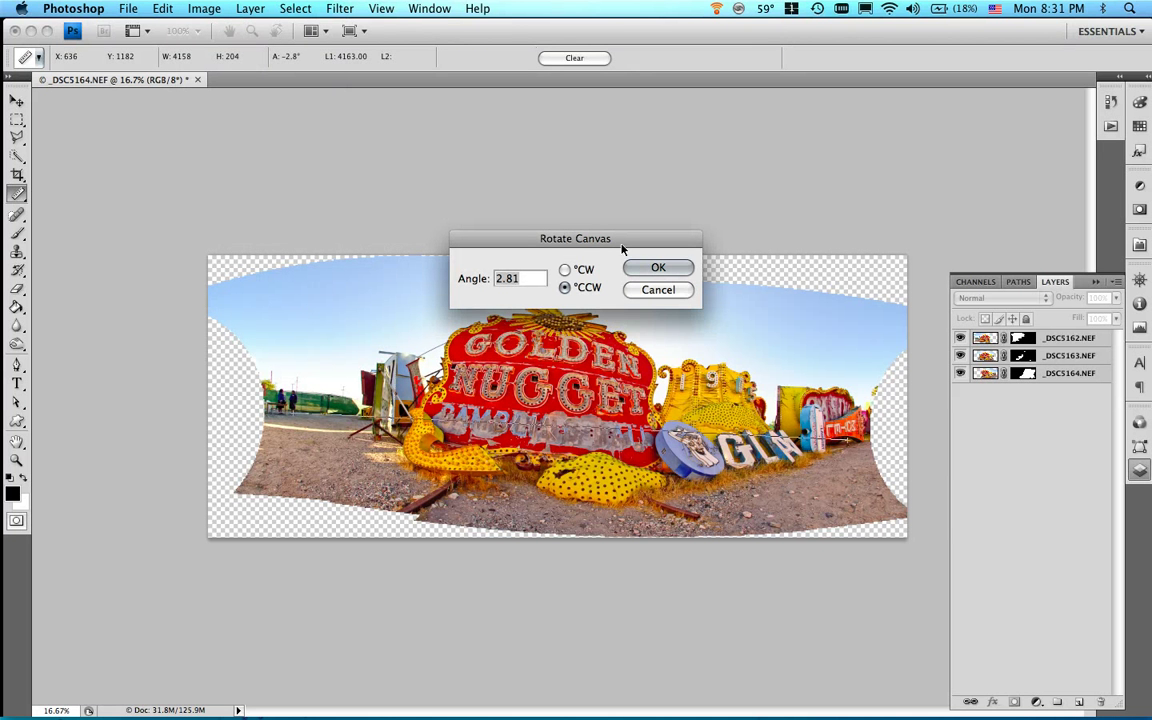
{"action": "left_click", "coordinate": [658, 267]}
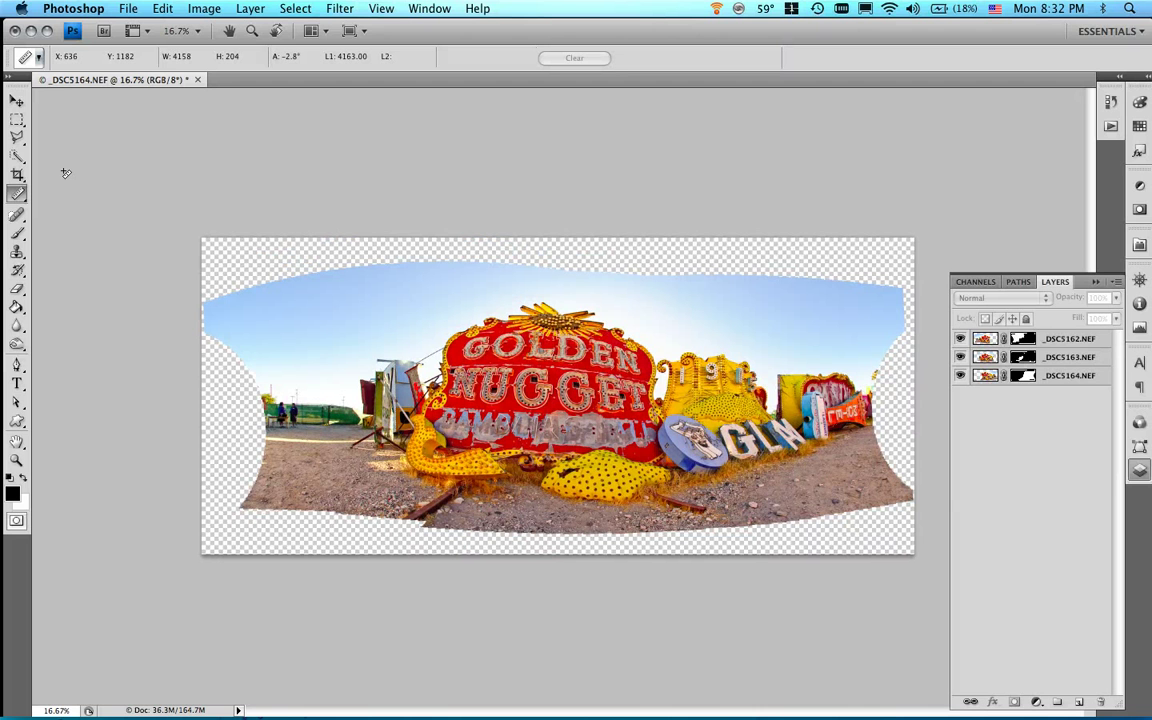
Step: Crop the panorama inside its ragged transparent edges, then open the Layers panel menu
{"action": "left_click", "coordinate": [14, 176]}
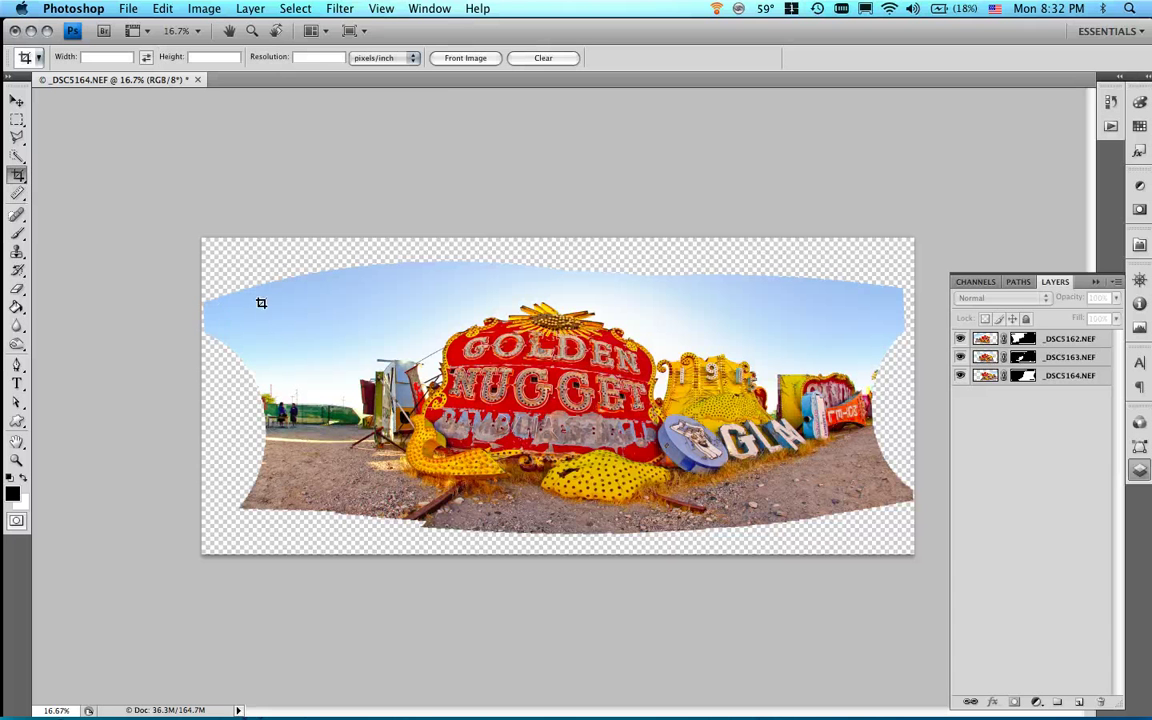
{"action": "left_click_drag", "start_coordinate": [282, 288], "coordinate": [470, 415]}
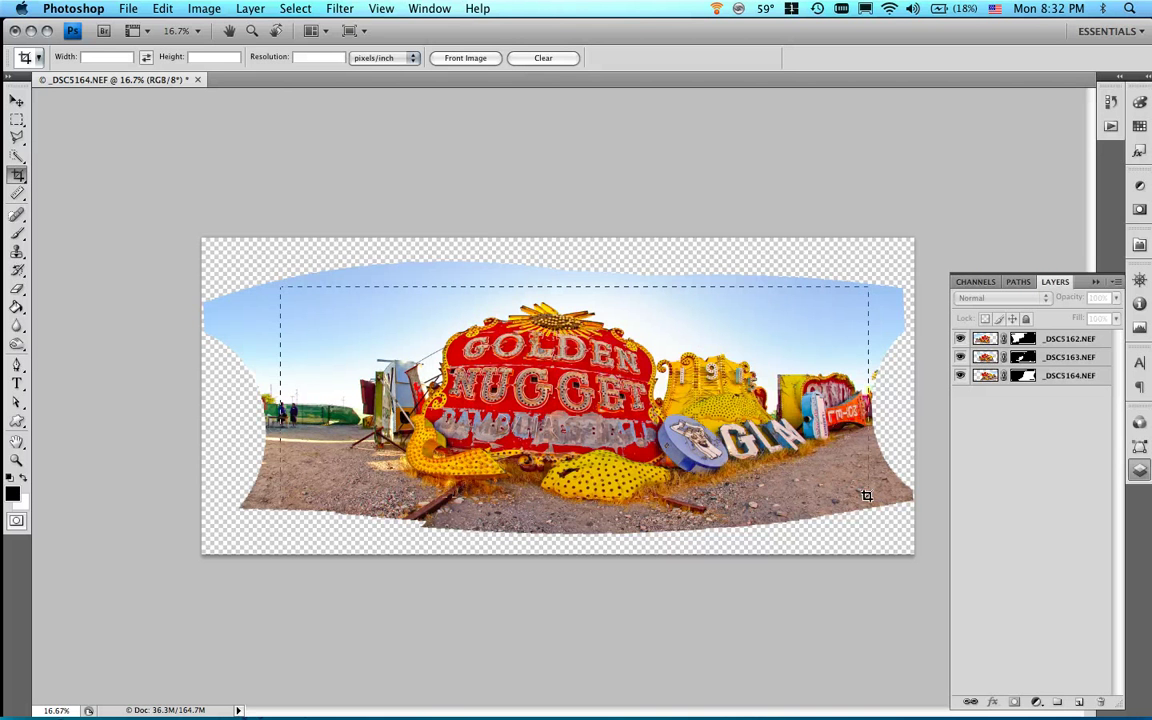
{"action": "left_click", "coordinate": [18, 175]}
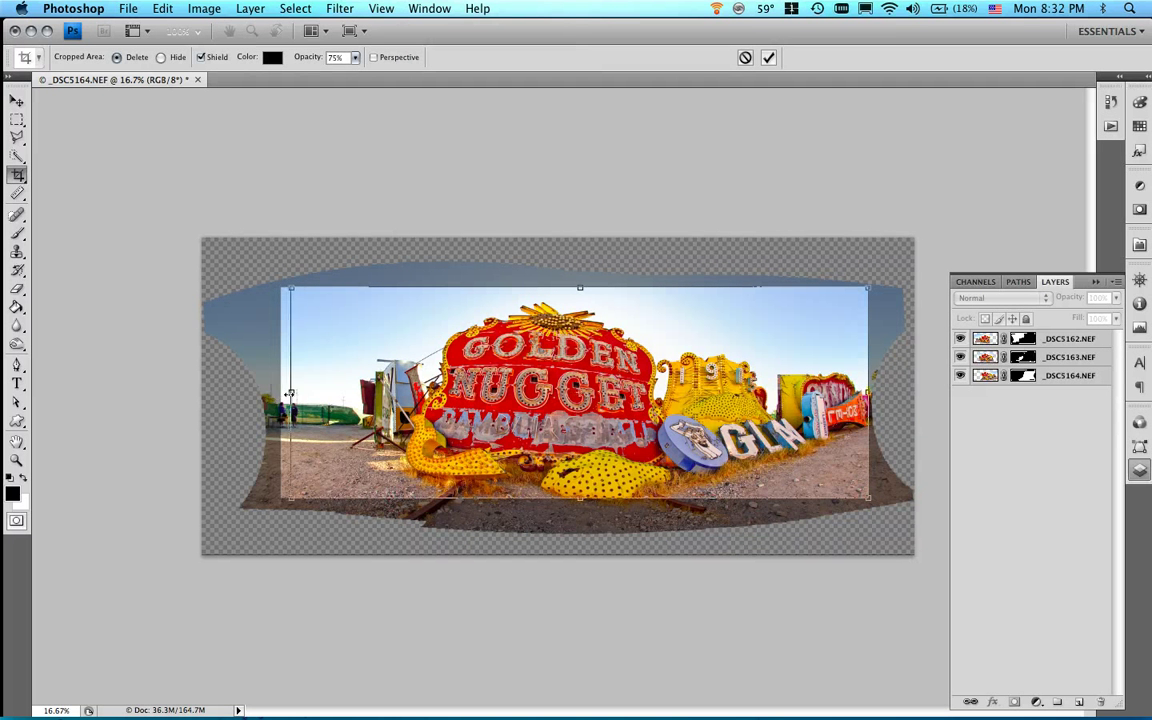
{"action": "left_click_drag", "start_coordinate": [290, 393], "coordinate": [301, 393]}
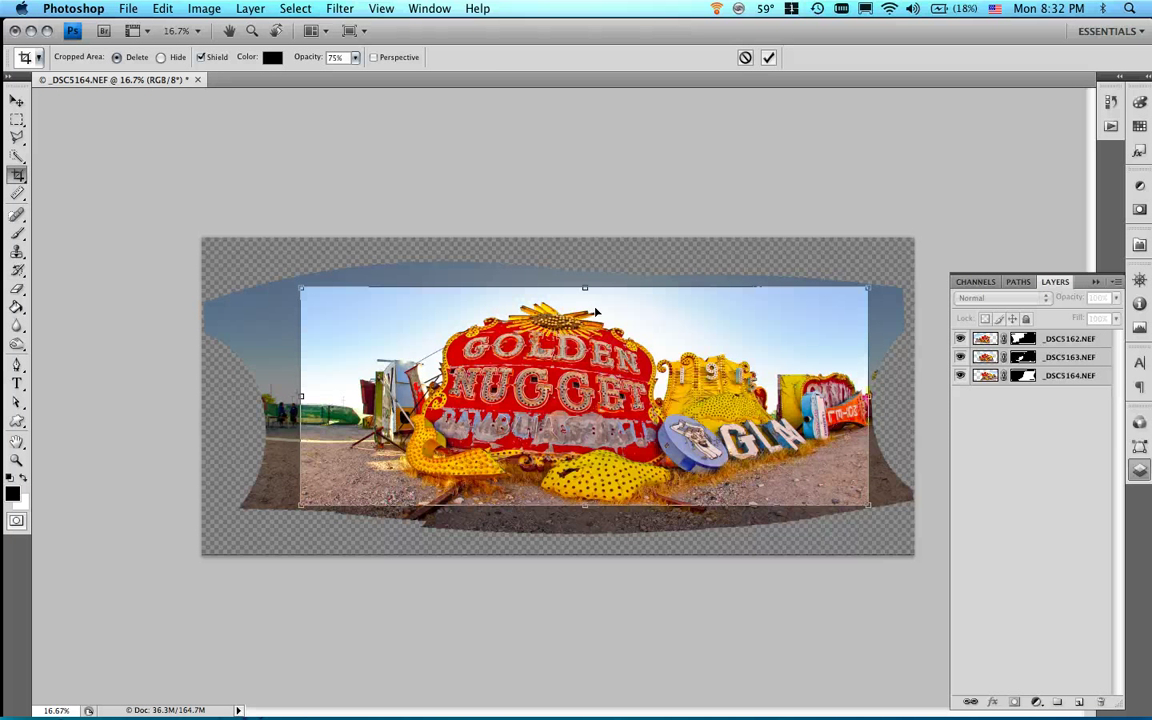
{"action": "key", "text": "Return"}
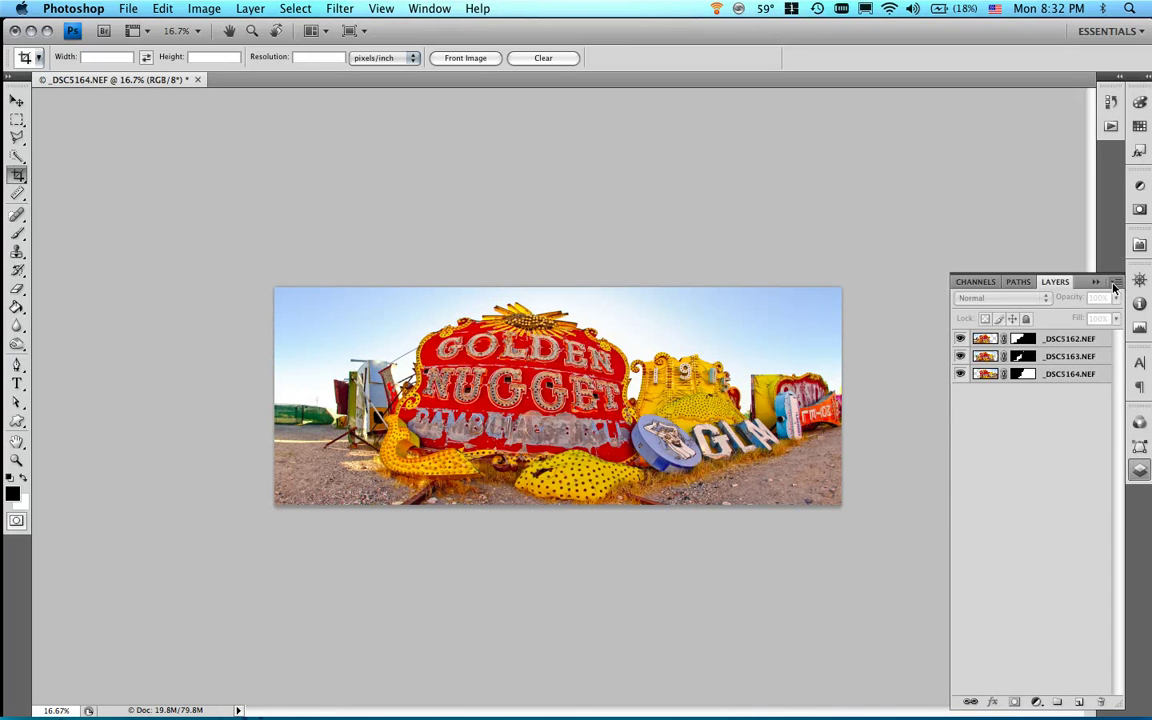
{"action": "left_click", "coordinate": [1113, 290]}
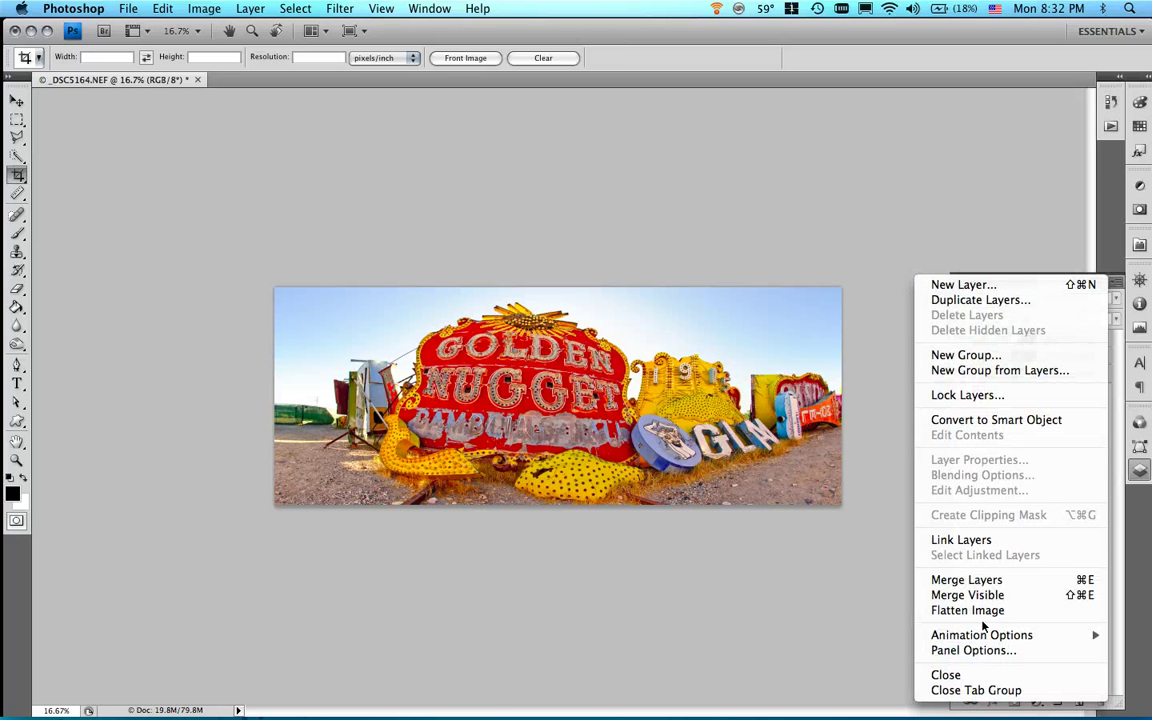